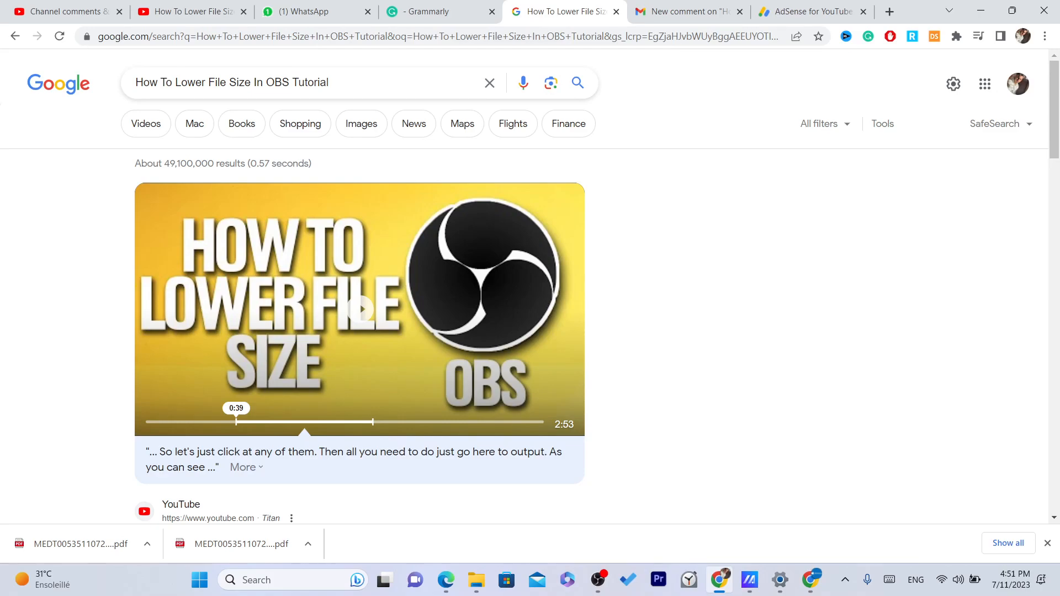
Bring OBS Studio forward and open its Settings window on the Output section.
left_click(595, 580)
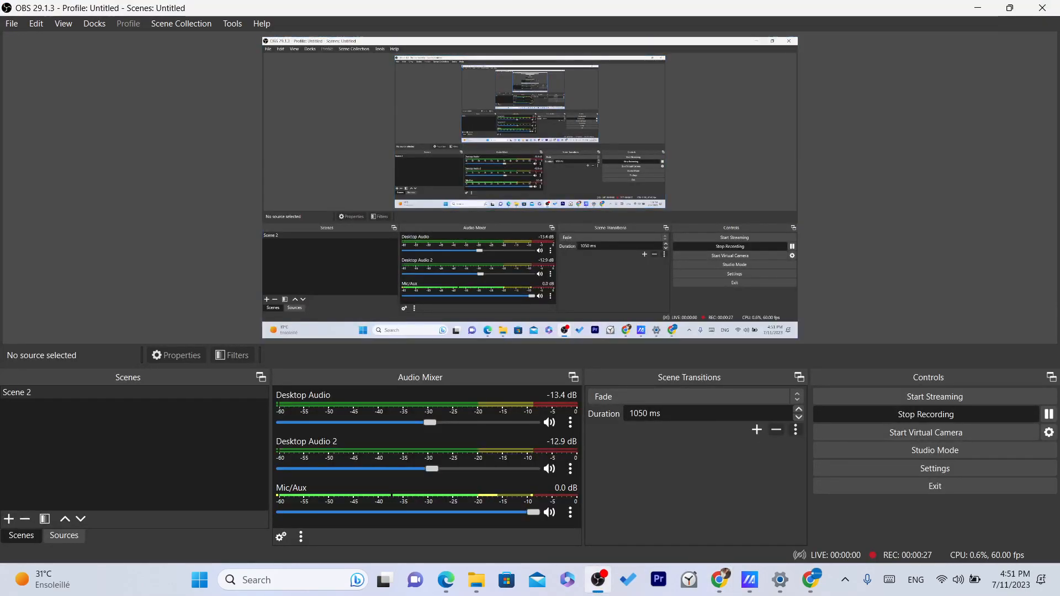
left_click(11, 23)
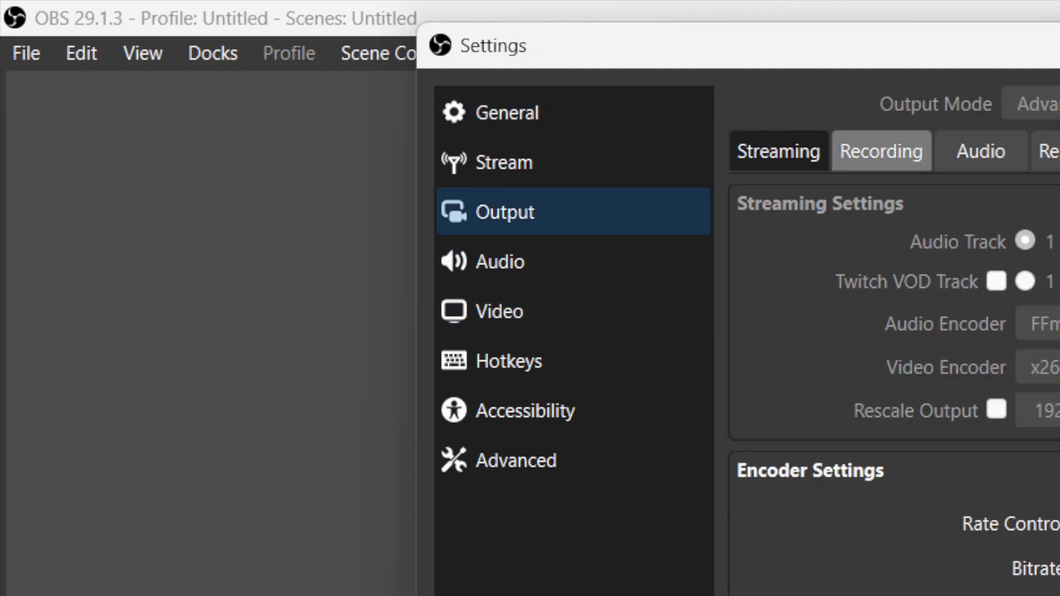
Show the Recording tab with MP4 format, NVIDIA NVENC H.264 encoder and 1920x1080 rescale.
left_click(881, 150)
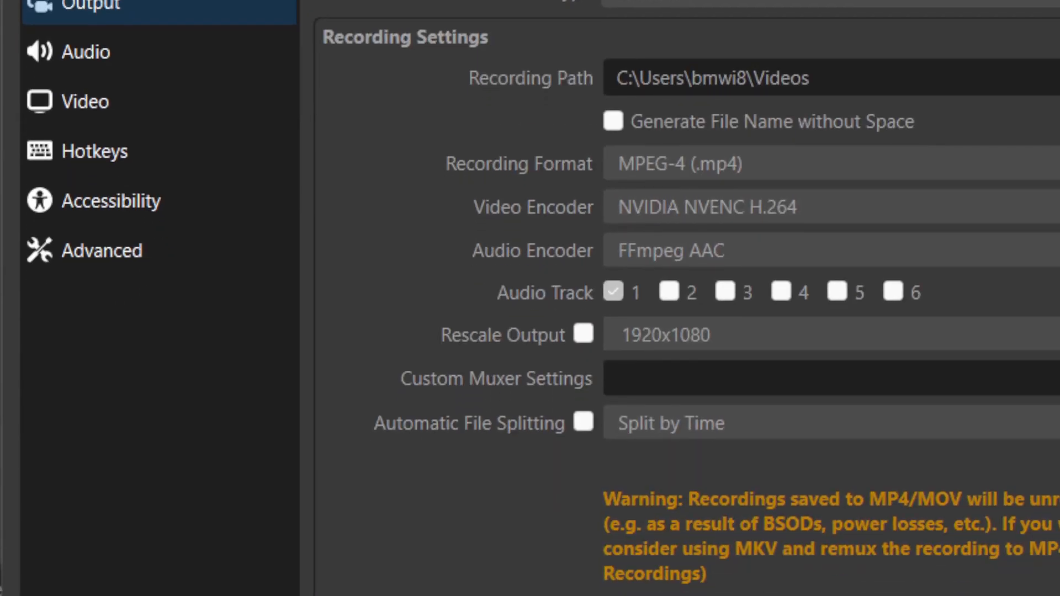
scroll("down", 3)
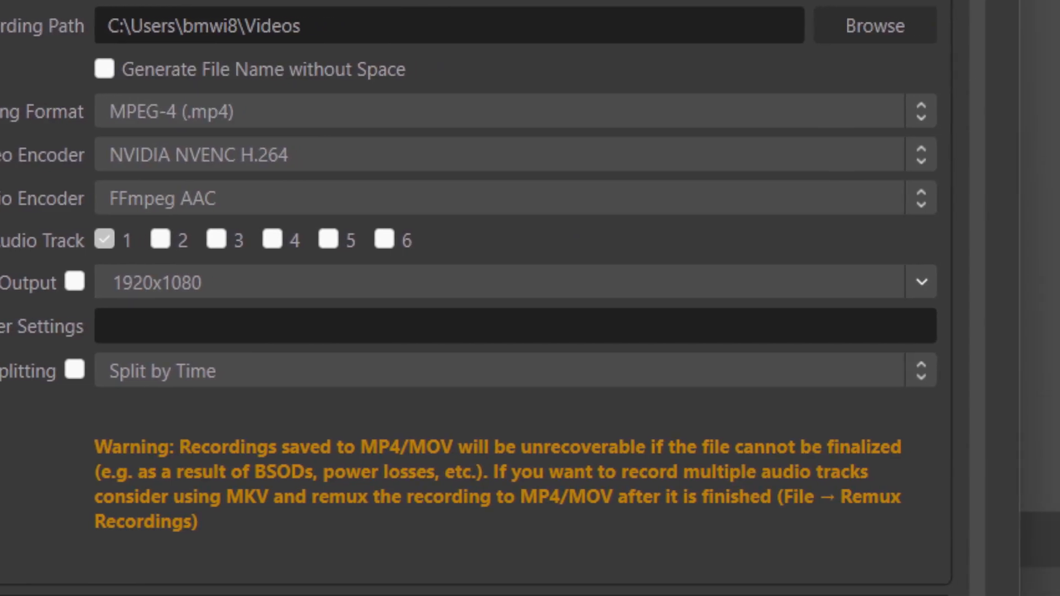
scroll("down", 3)
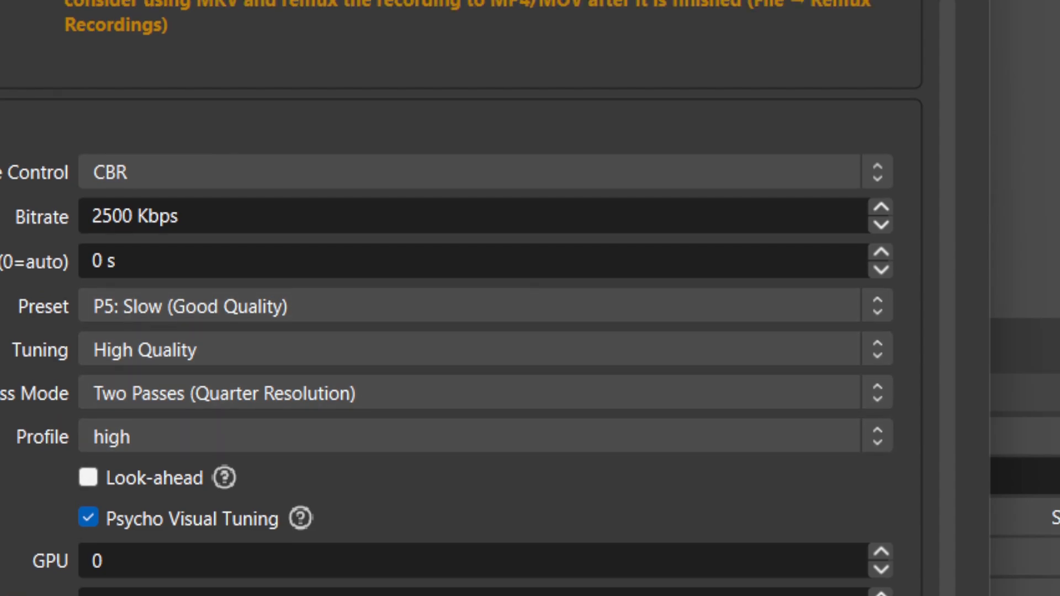
scroll("down", 3)
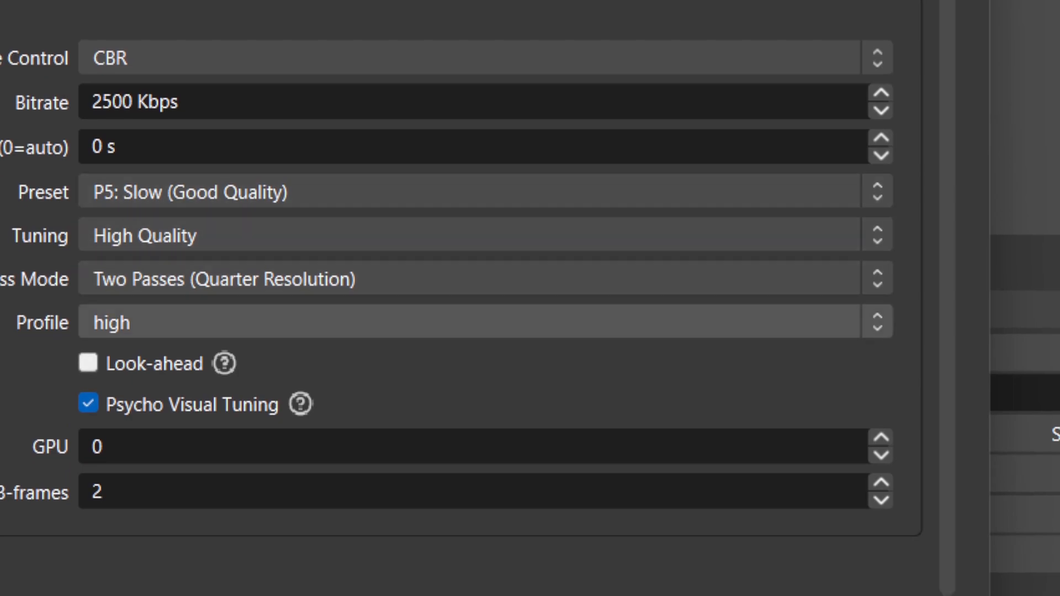
scroll("up", 3)
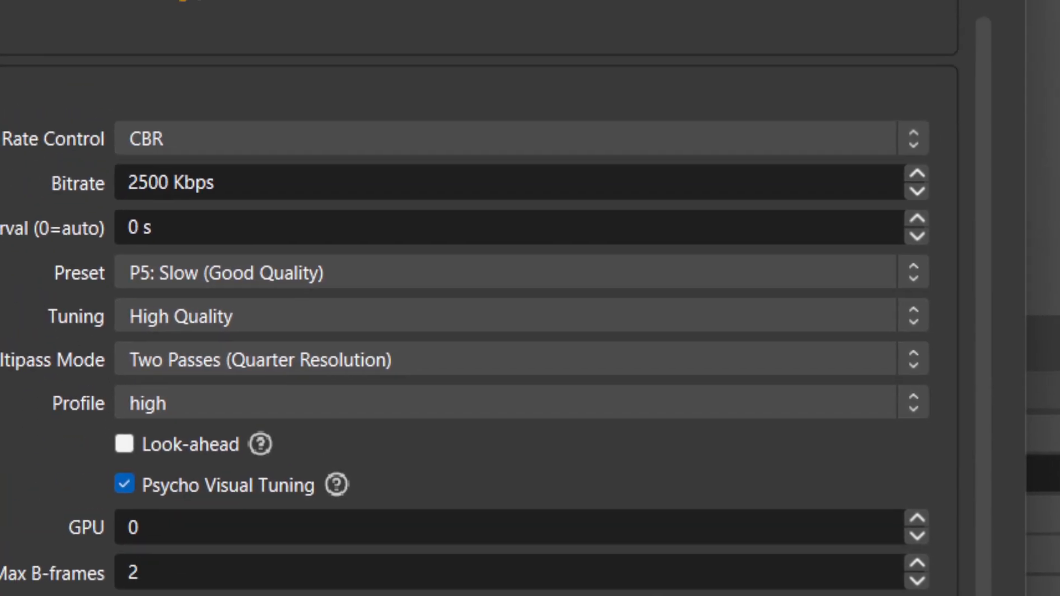
Review the Video page's FPS value, then accept all settings with OK.
left_click(64, 195)
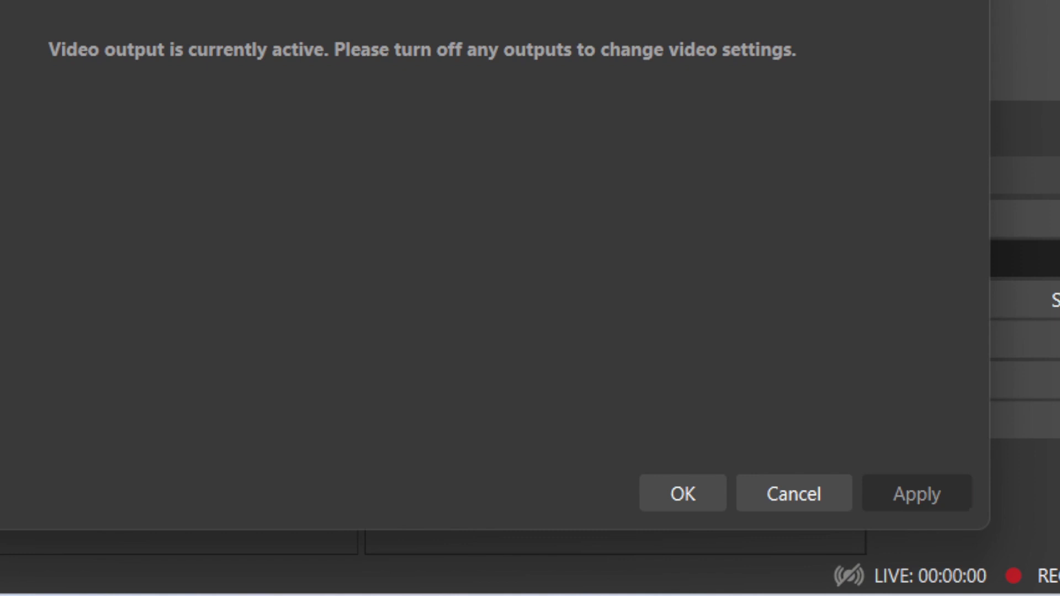
left_click(682, 492)
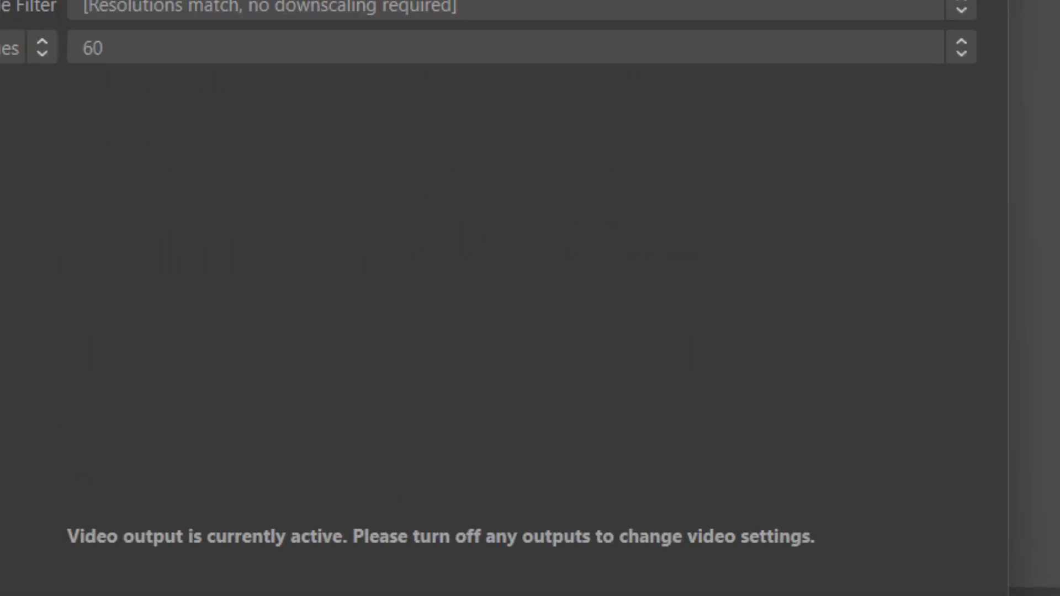
scroll("up", 3)
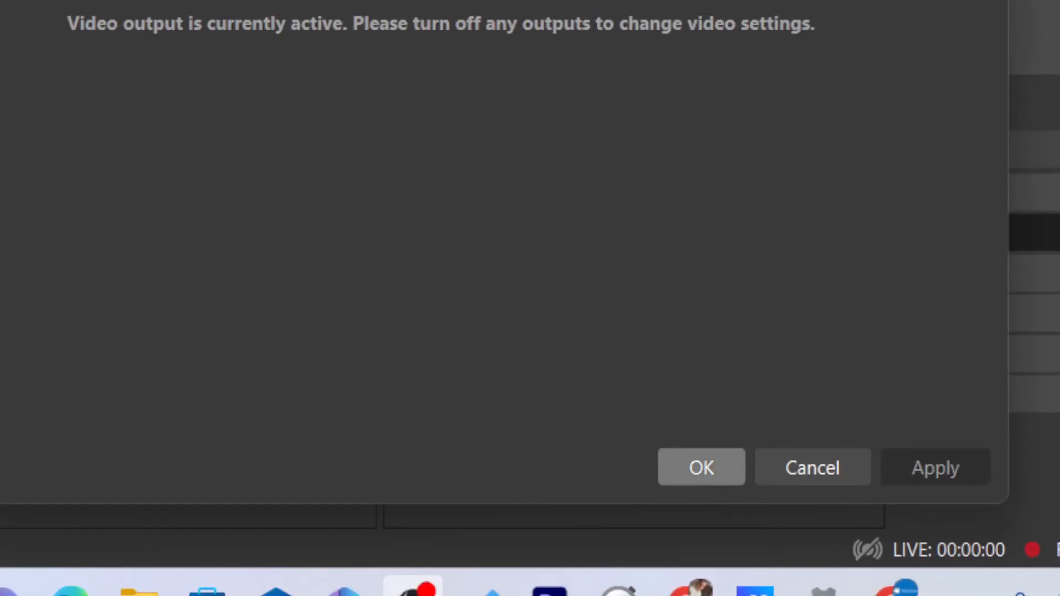
left_click(701, 467)
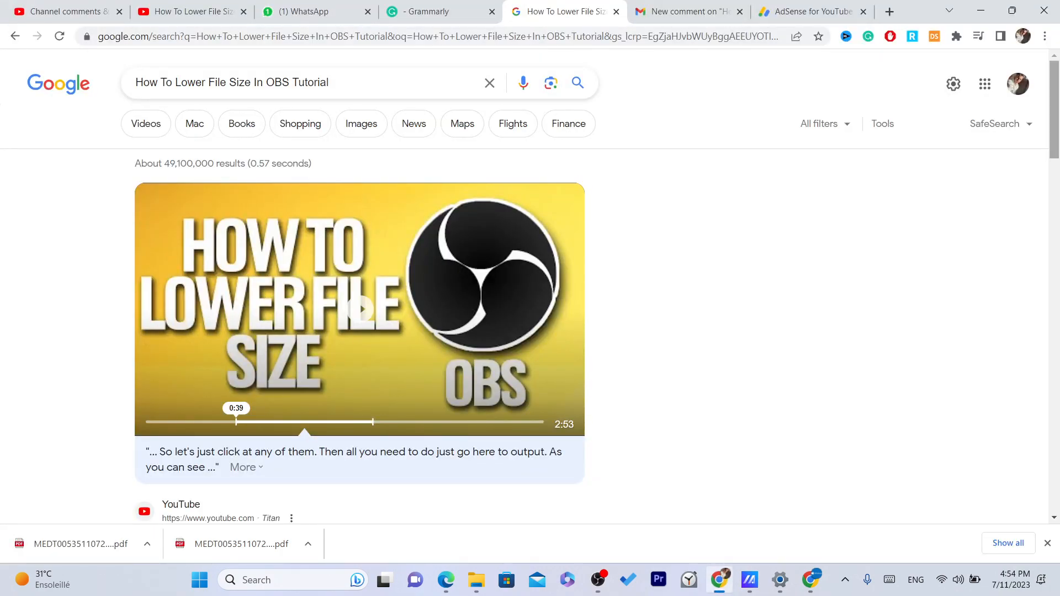
scroll("down", 3)
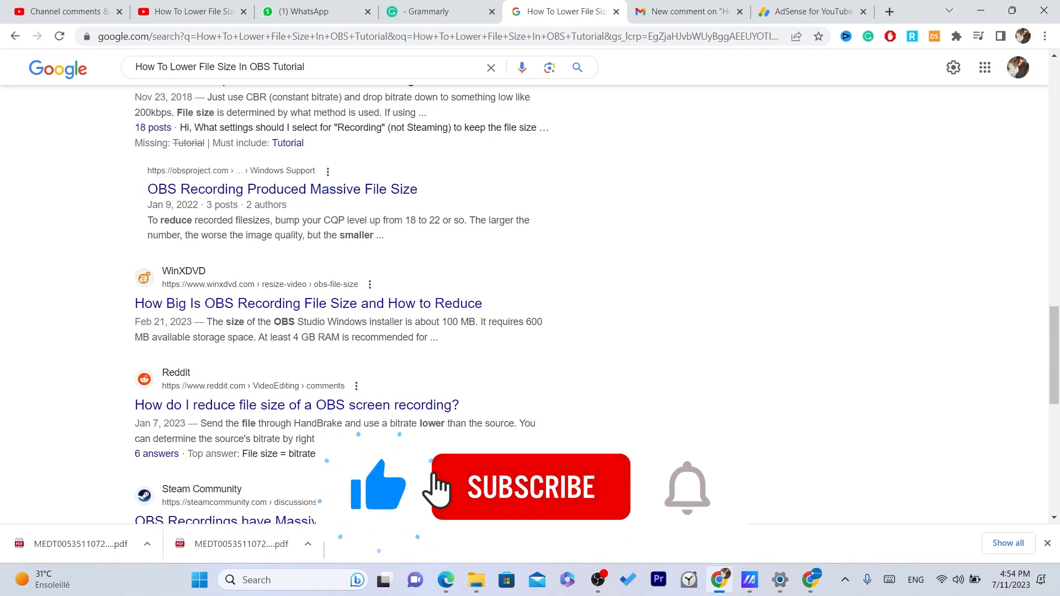
left_click(532, 487)
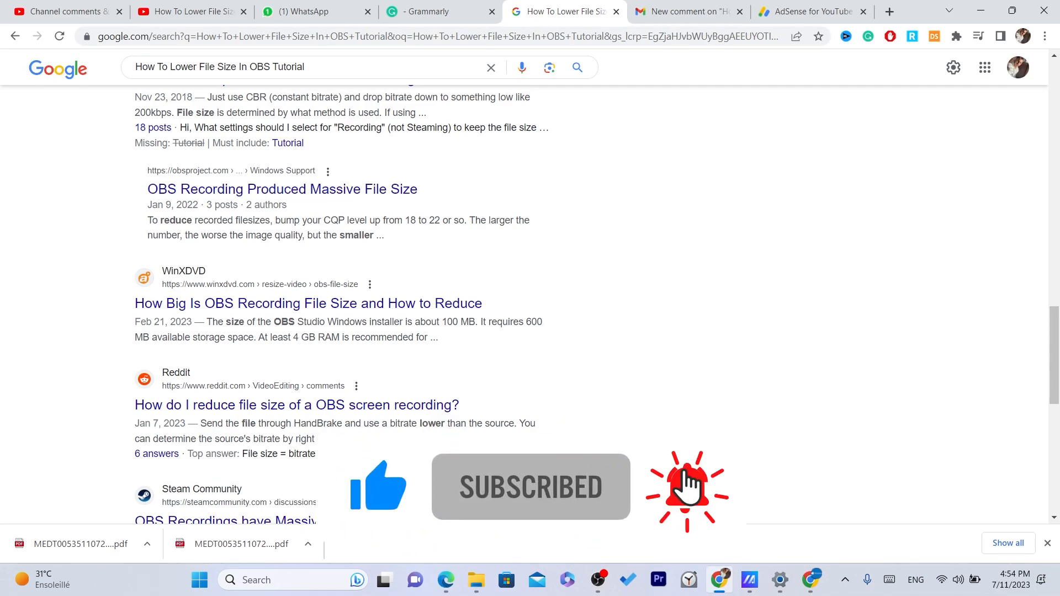